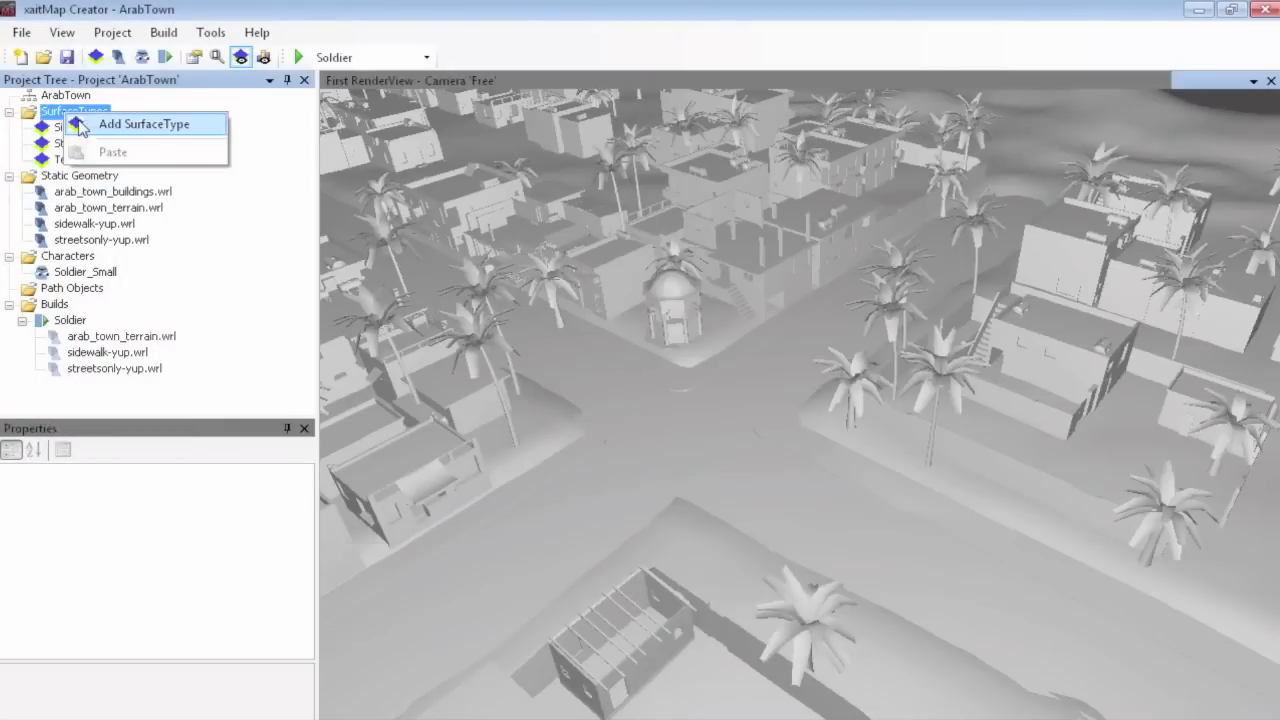
Add a Building surface type and a Big character to the ArabTown project
left_click(144, 124)
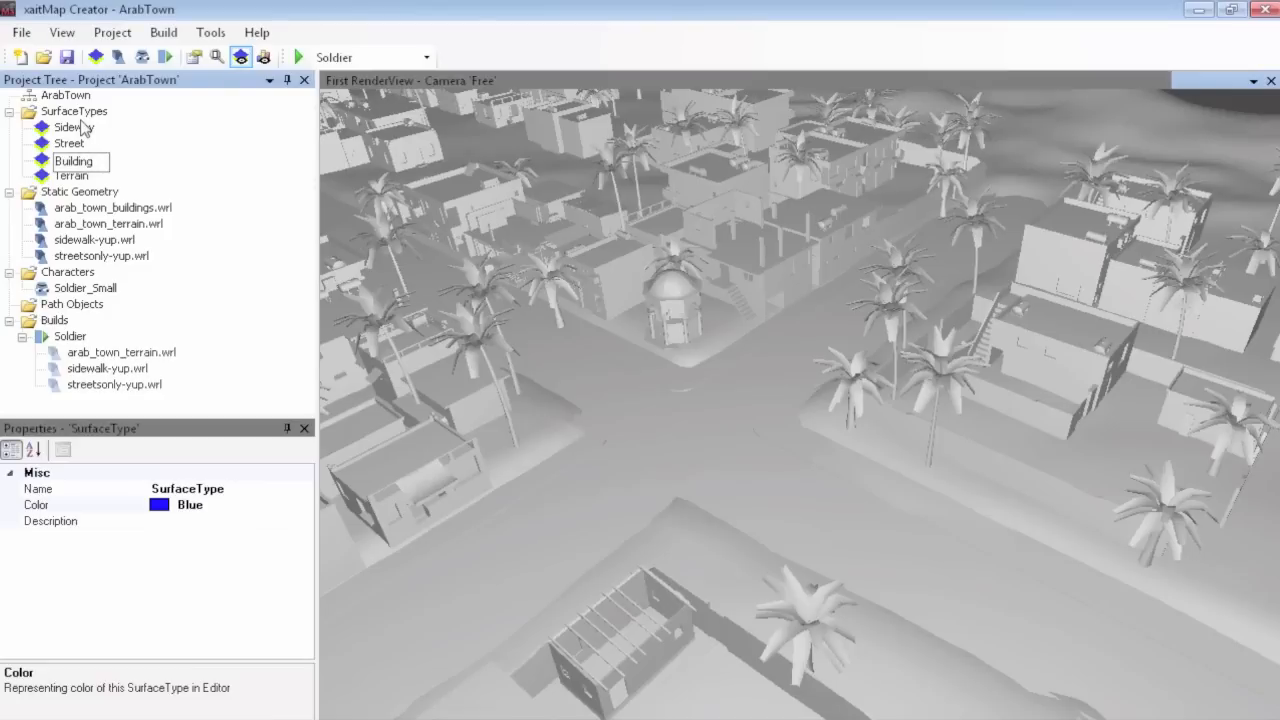
left_click(160, 504)
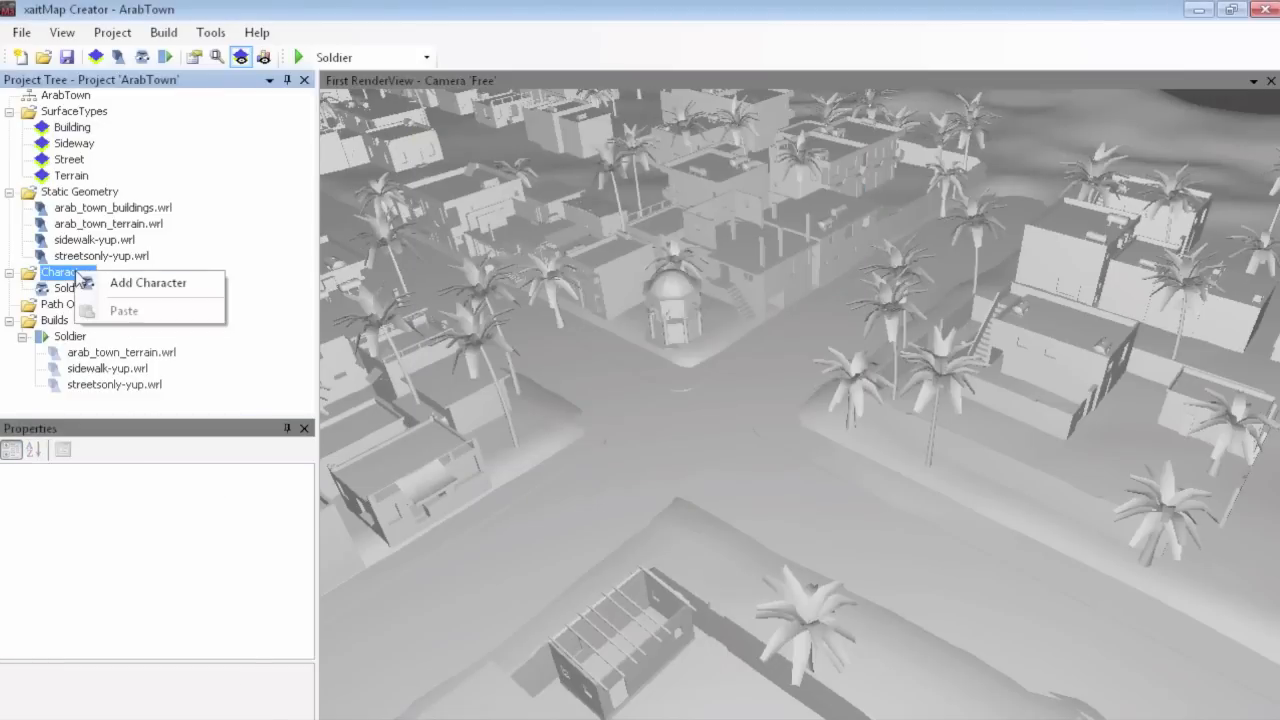
left_click(148, 282)
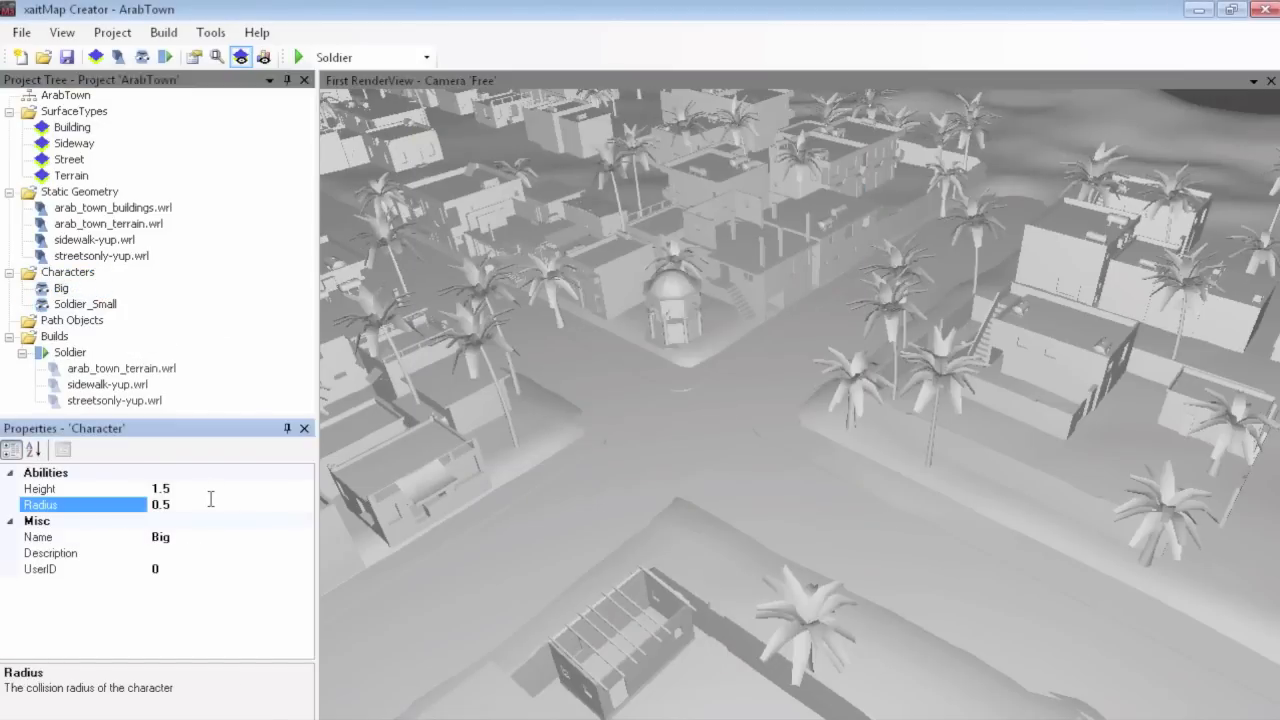
left_click(120, 368)
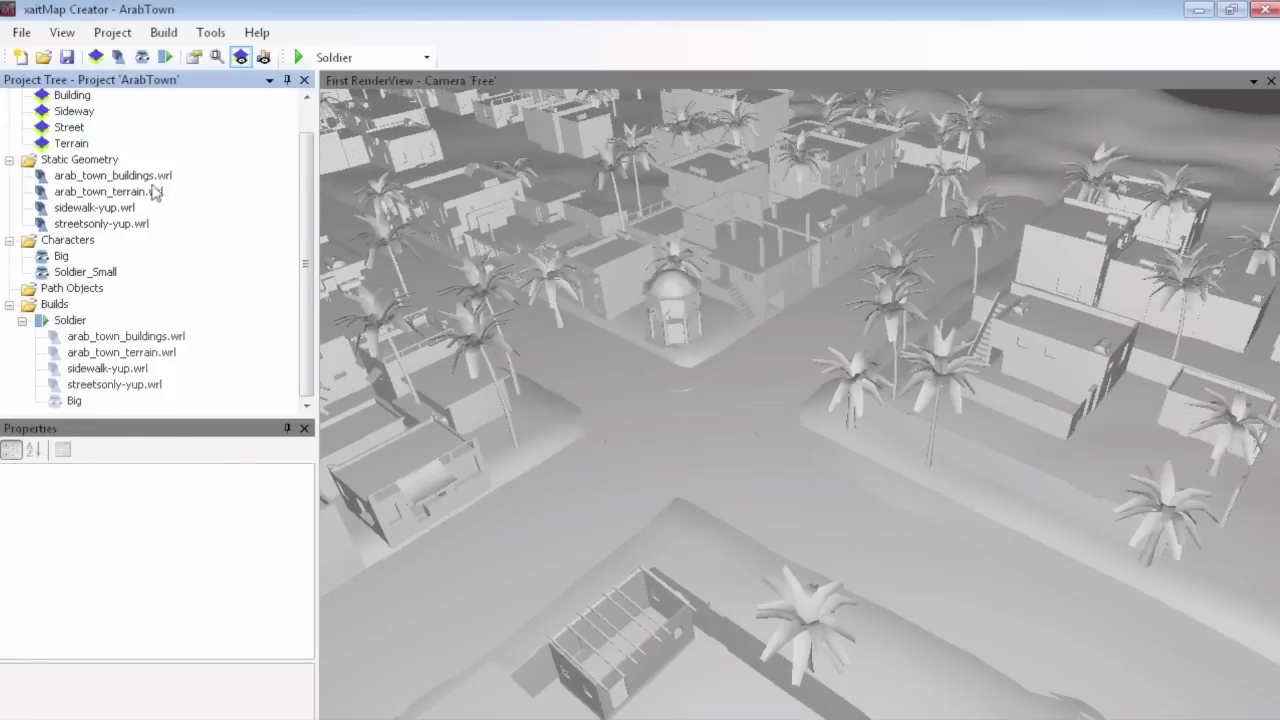
Show the buildings geometry navmesh settings and start the Soldier navmesh build
left_click(112, 176)
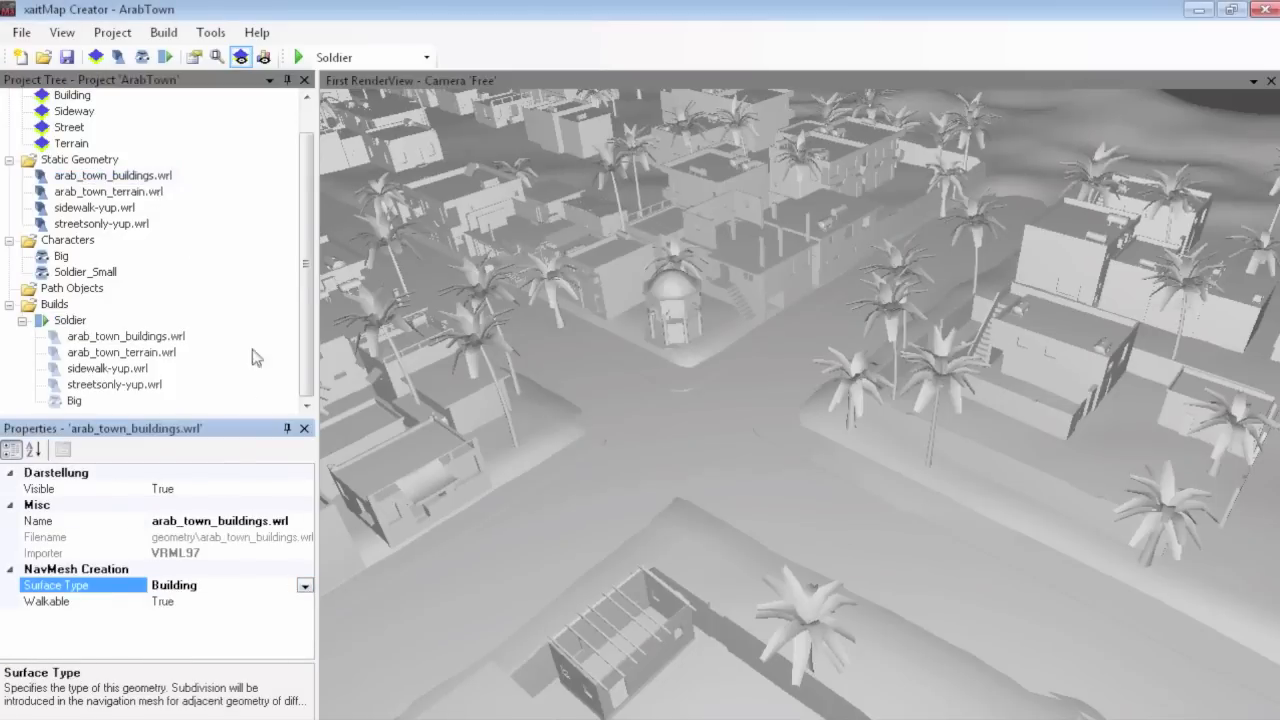
left_click(298, 56)
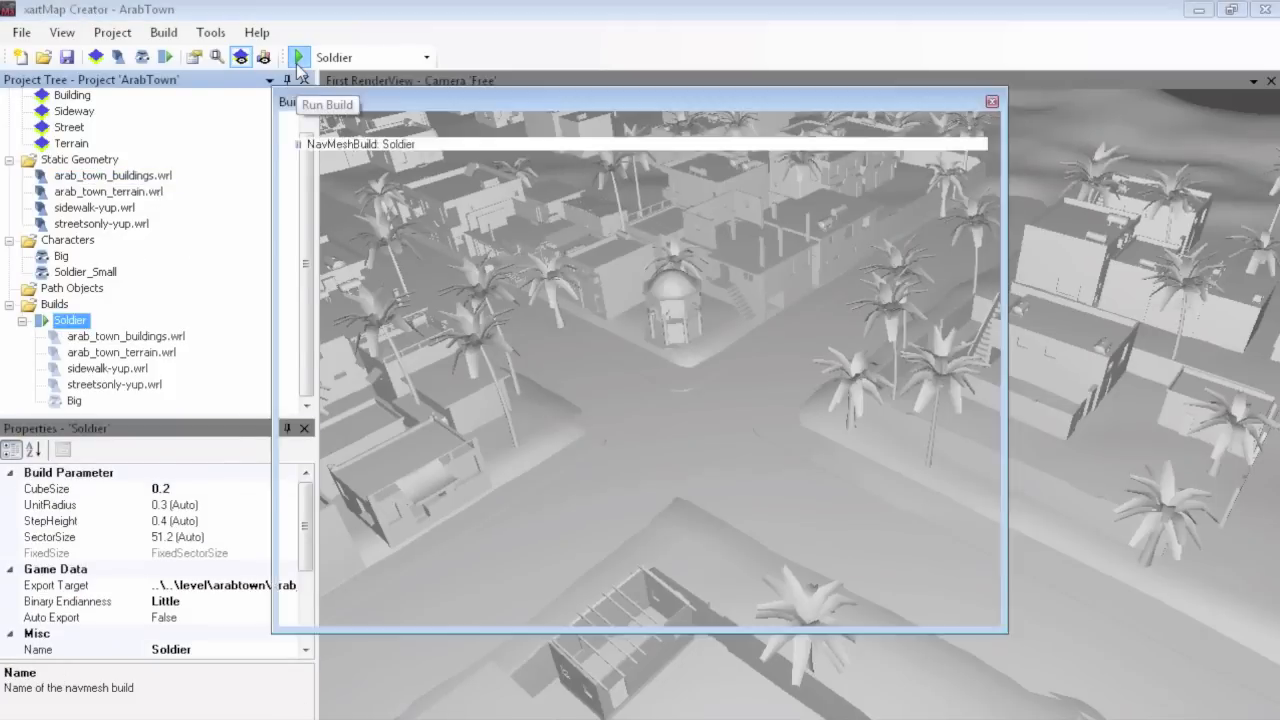
Place a spawn point, blocked area, dynamic blocking and blocking plane as navmesh path objects
left_click(300, 56)
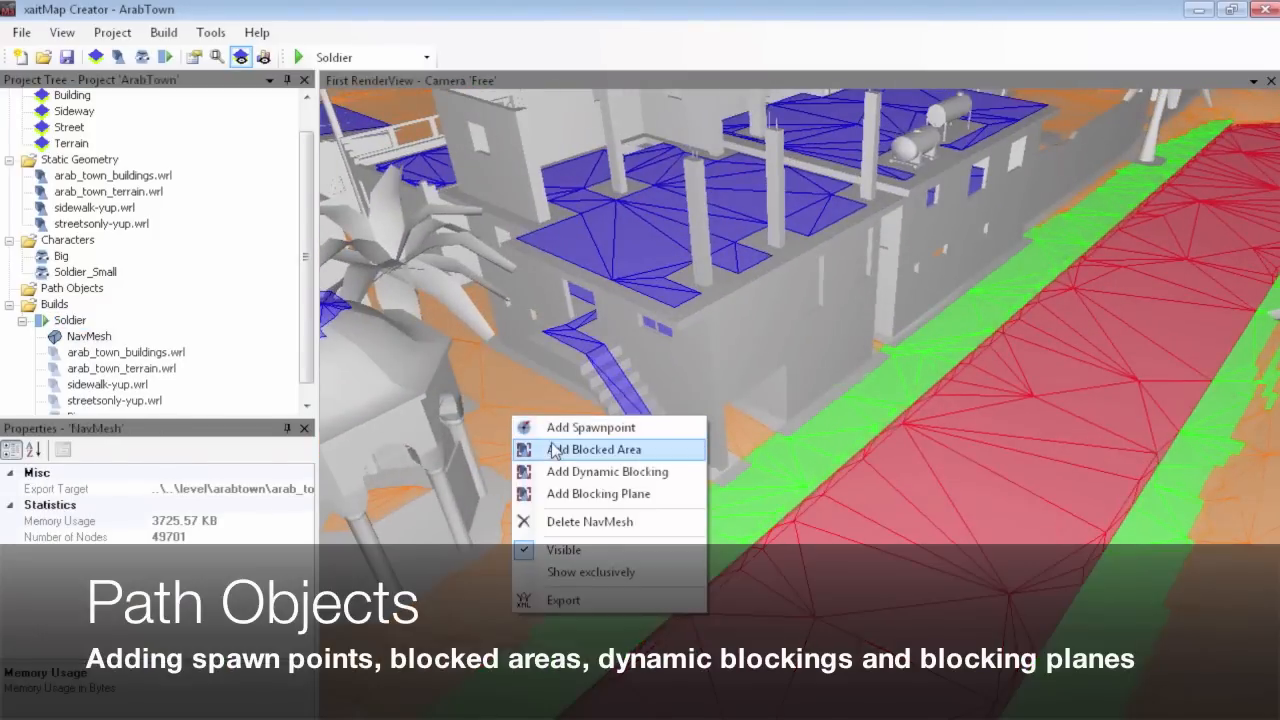
left_click(592, 448)
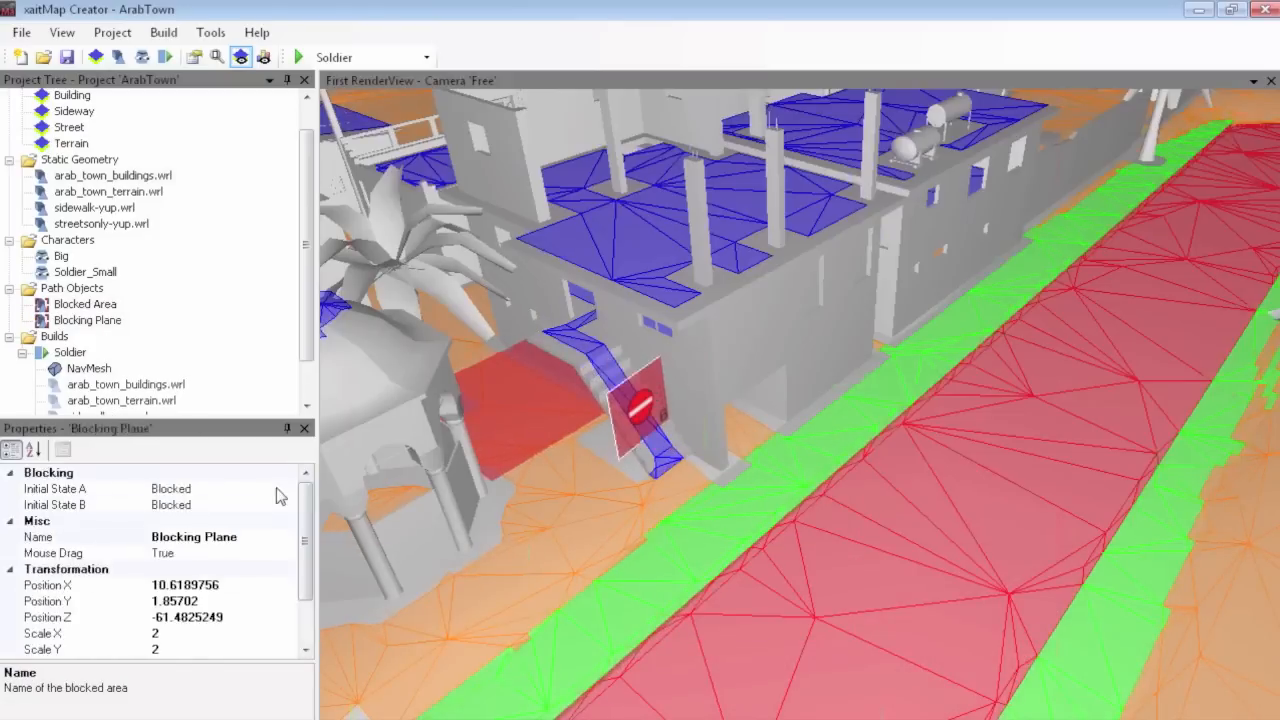
left_click(170, 504)
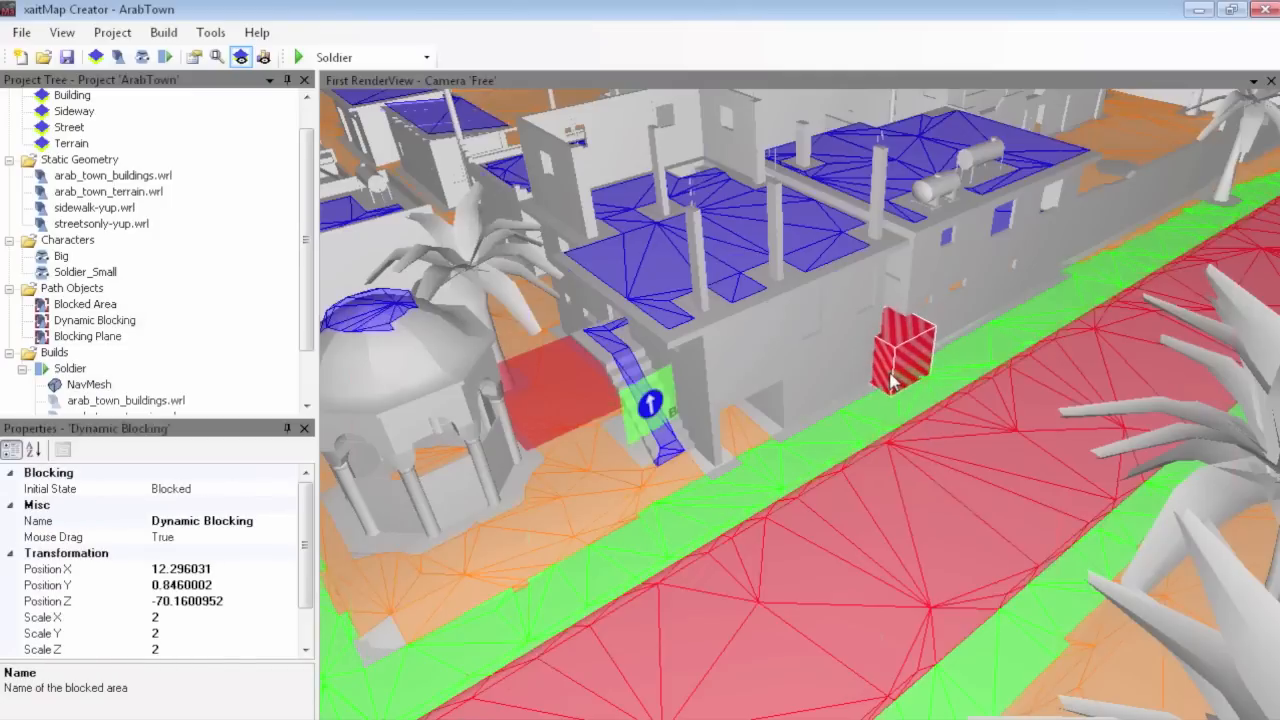
left_click(298, 56)
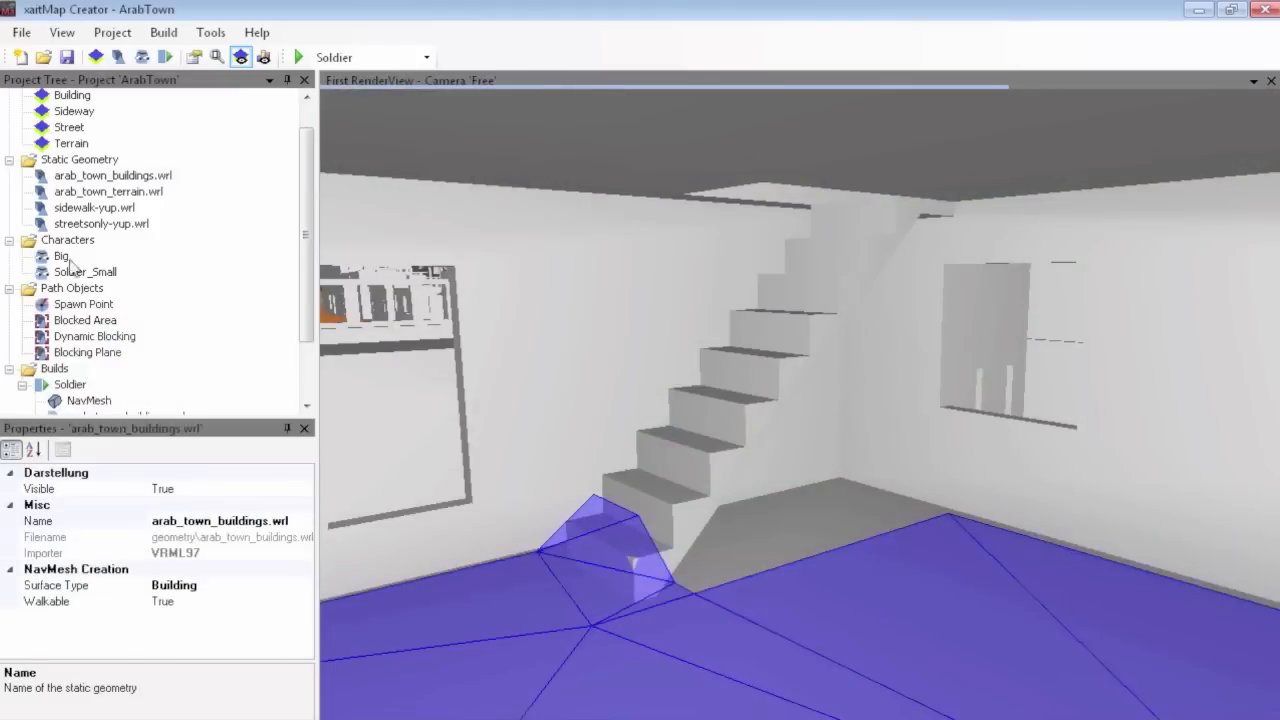
Close the finished Soldier build report and inspect the coloured navmesh over streets and buildings
left_click(60, 256)
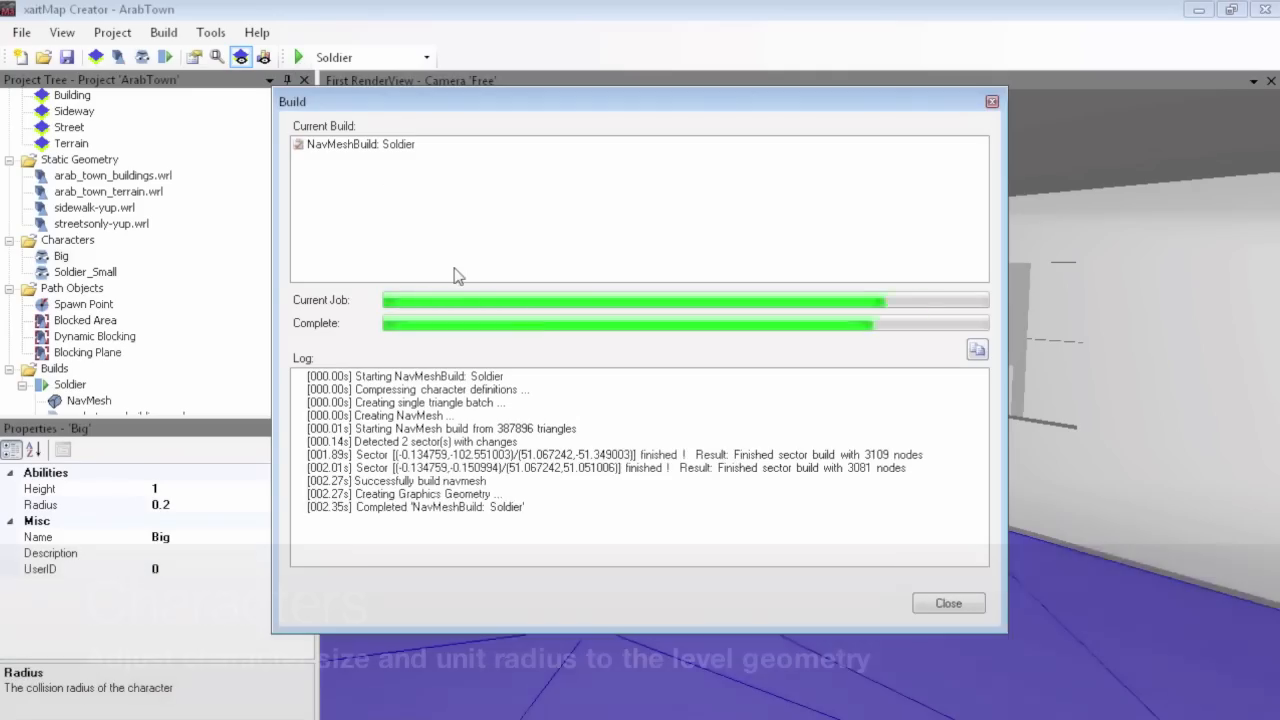
left_click(948, 604)
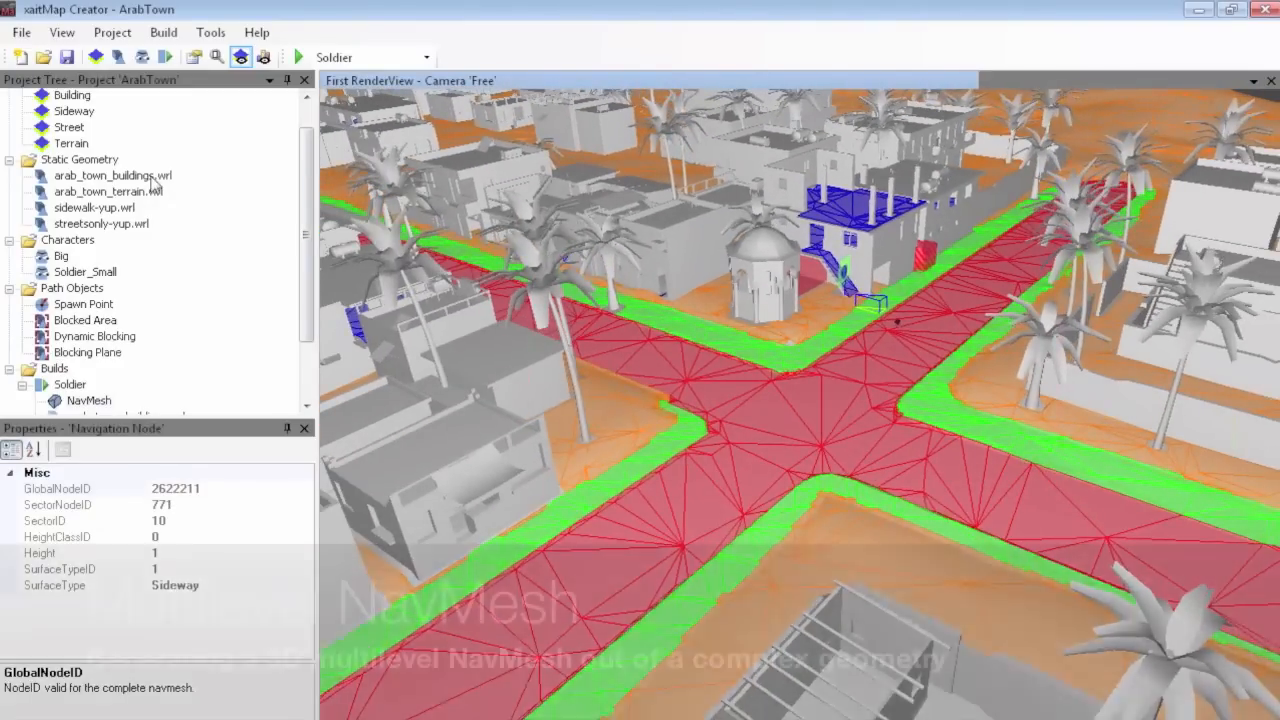
right_click(94, 206)
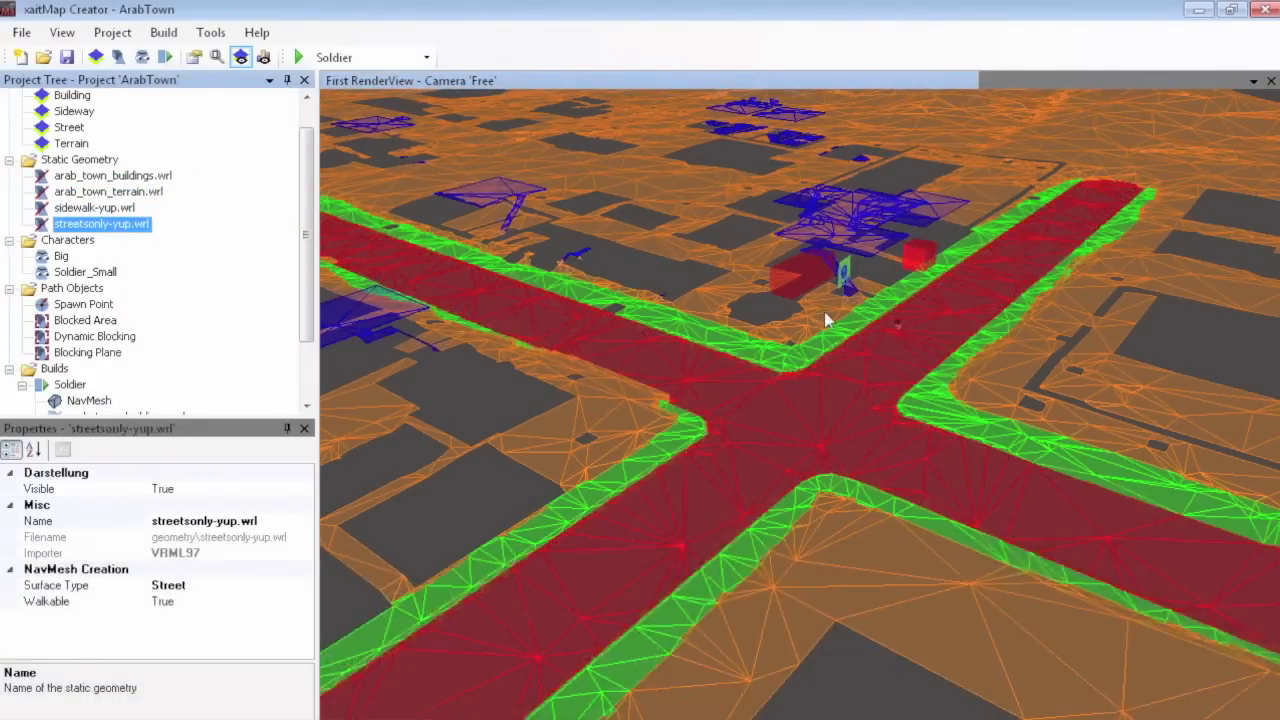
right_click(112, 176)
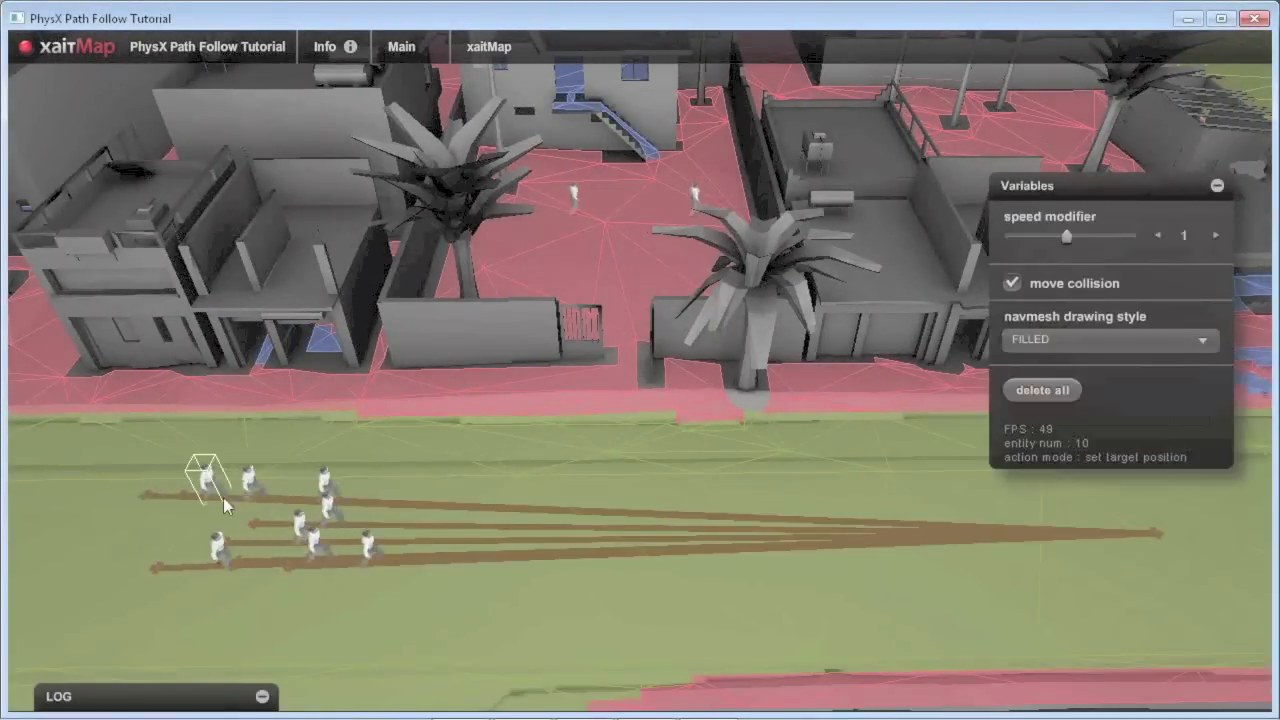
Set a new target position so the character group walks across the street navmesh
left_click(1216, 188)
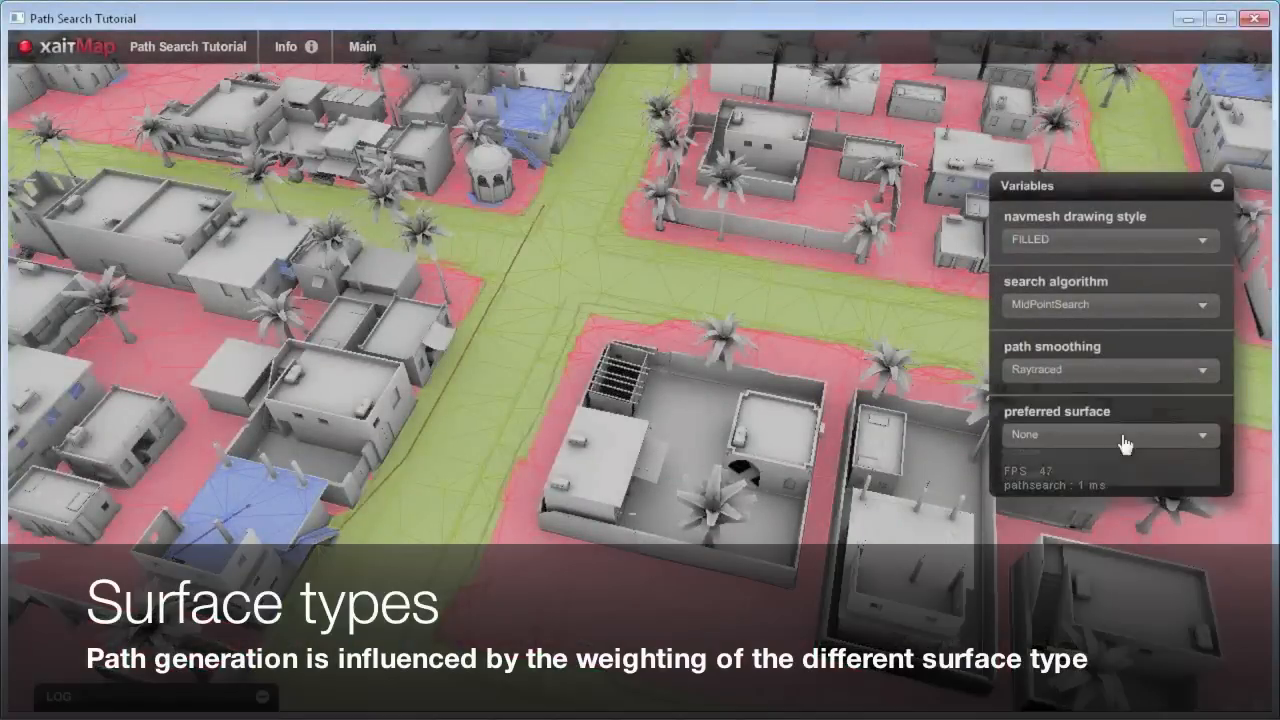
Choose the preferred surface type for paths and close the completed Soldier rebuild/export report
left_click(1110, 434)
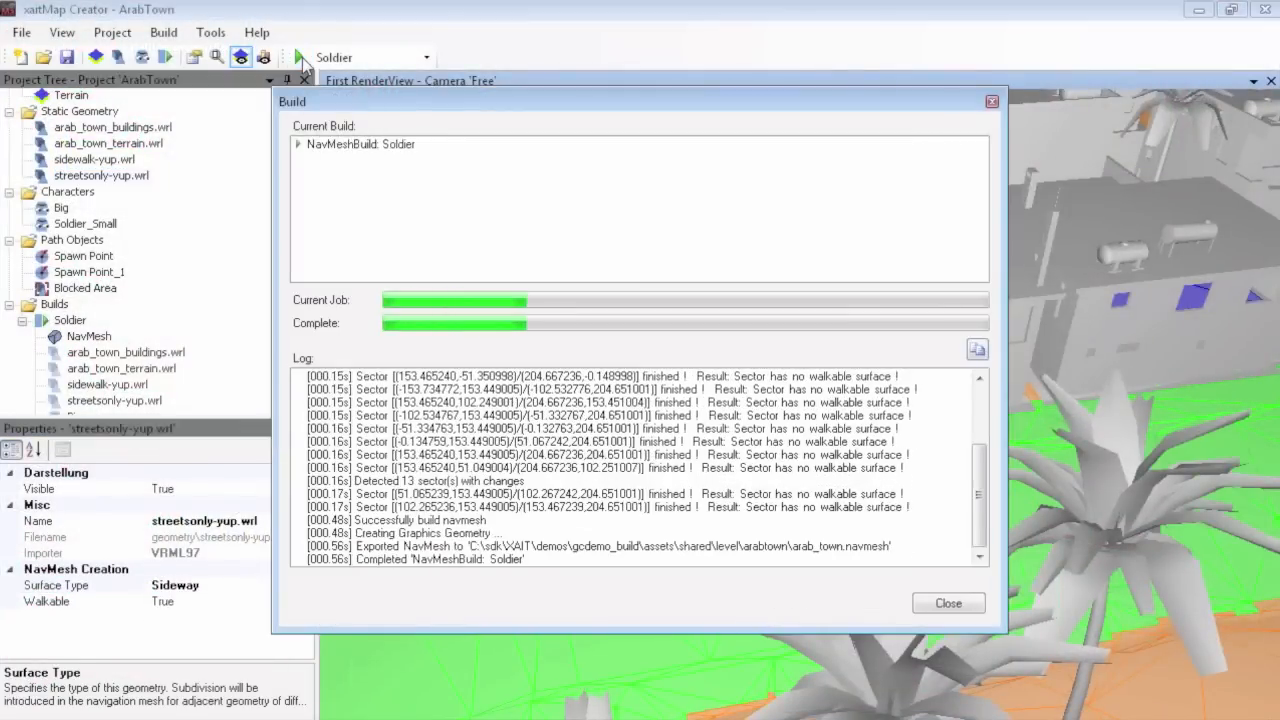
left_click(948, 604)
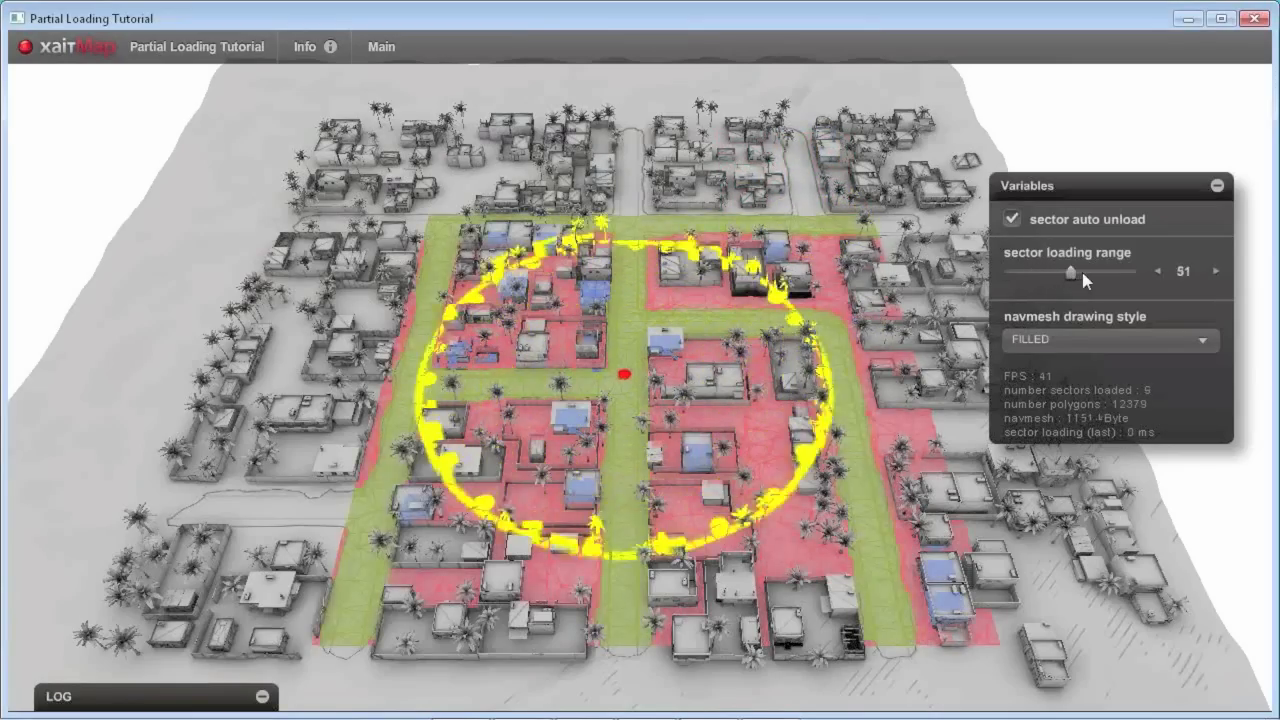
Adjust the sector loading range so only sectors inside the yellow circle load
left_click_drag(1072, 272, 1084, 272)
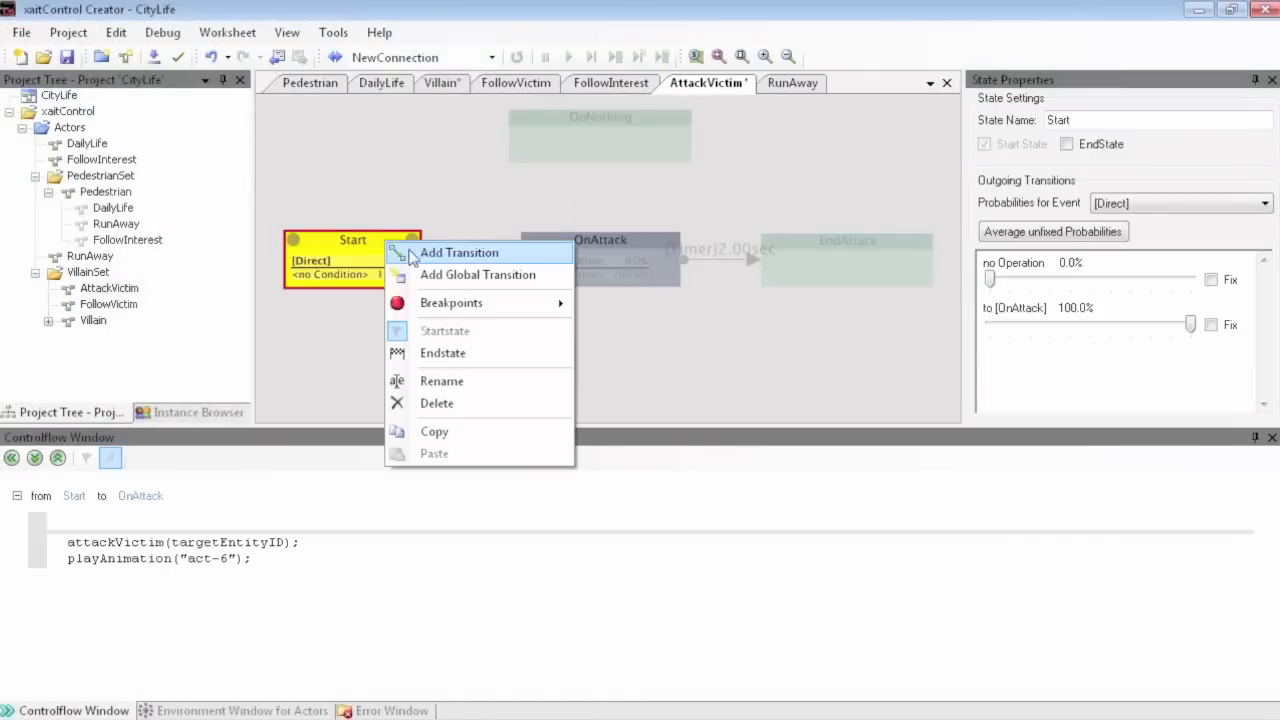
Add a FollowVictim state wired from Start and connected on to EndAttack
left_click(460, 252)
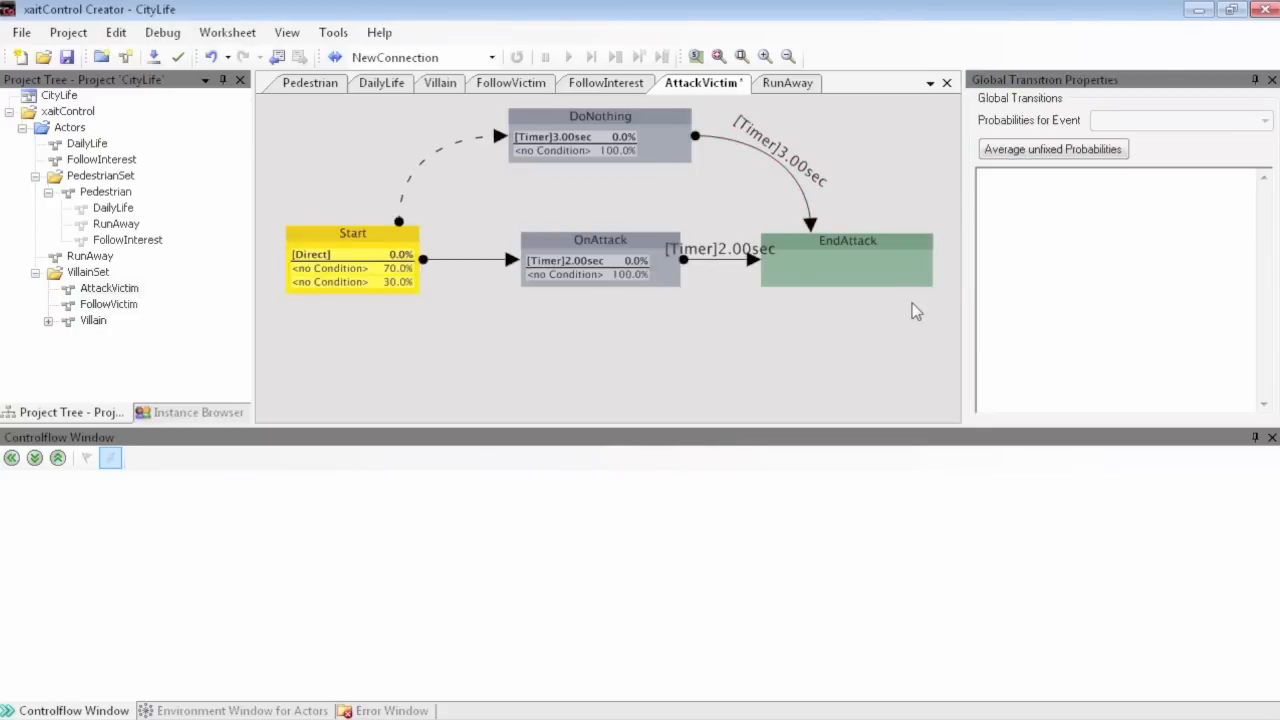
left_click(440, 82)
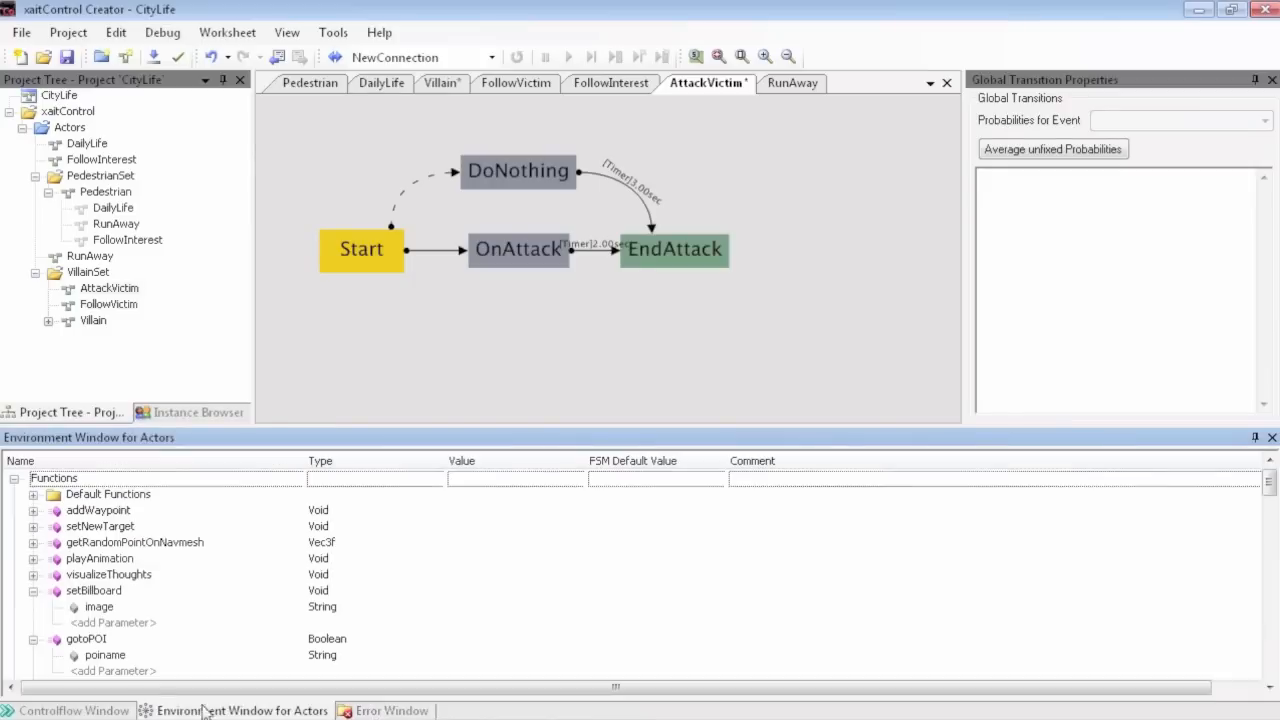
left_click(108, 320)
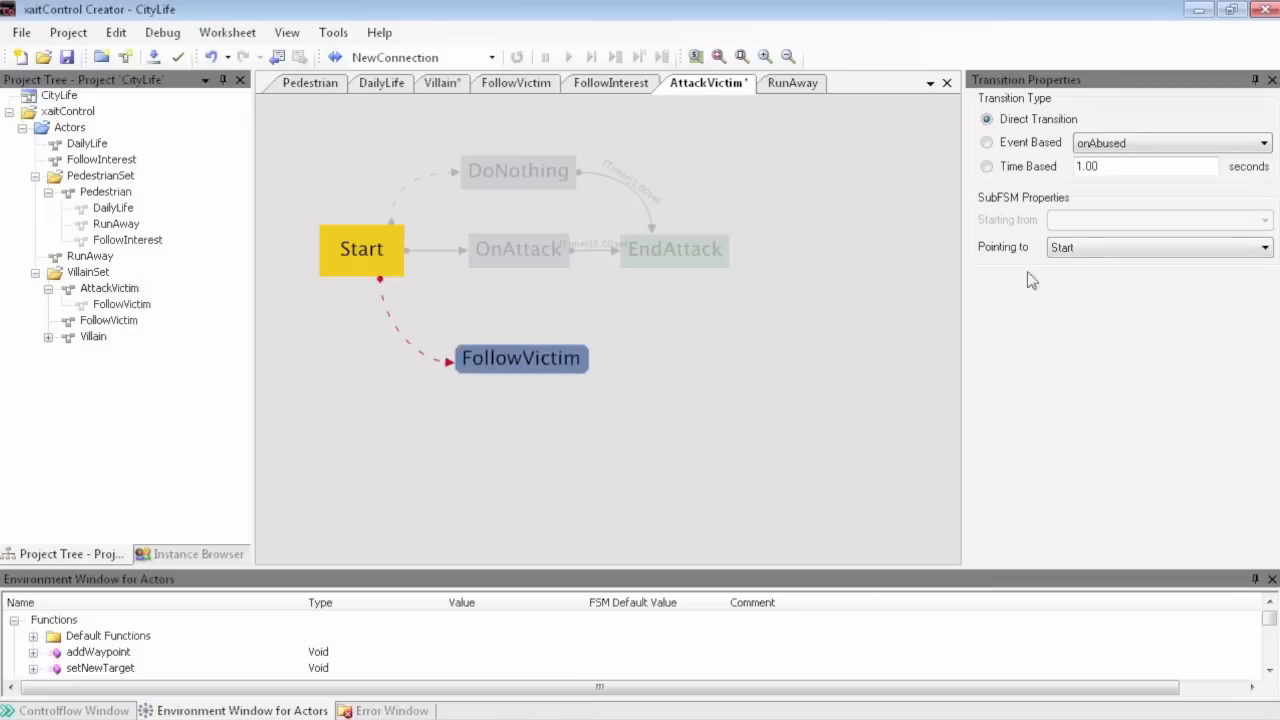
left_click(520, 358)
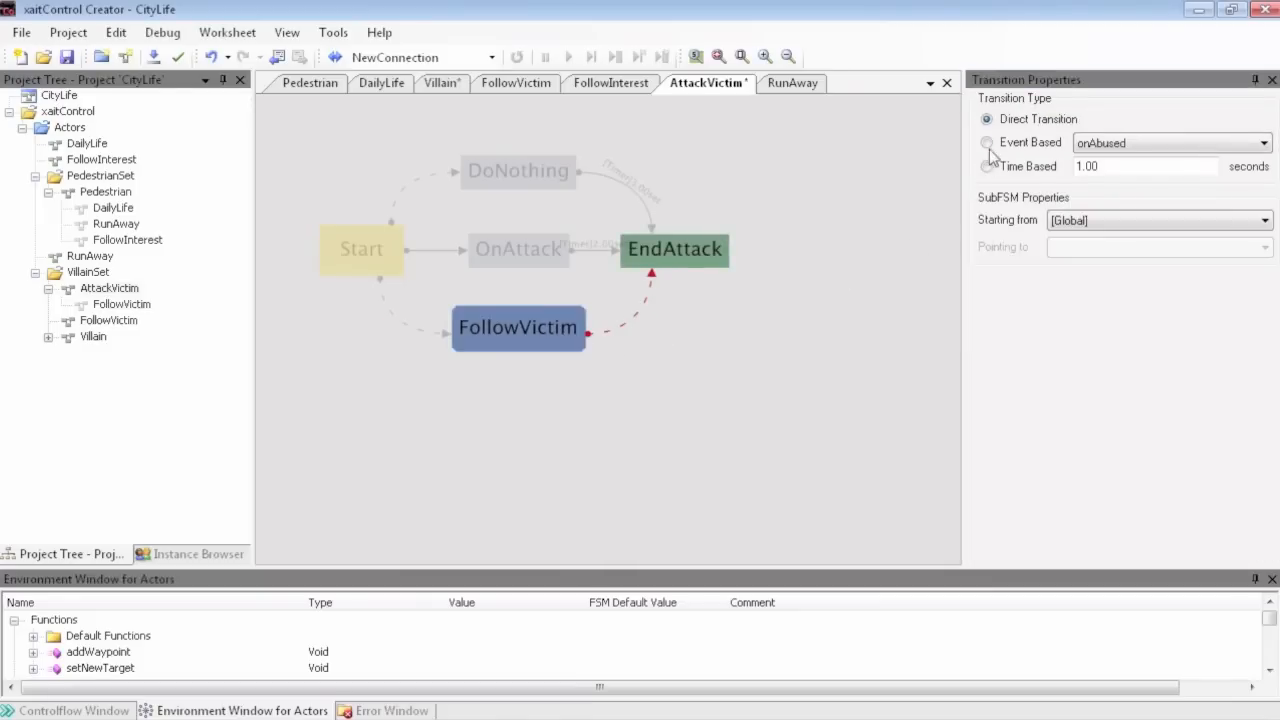
Make the FollowVictim-to-EndAttack transition event based and choose its triggering event
left_click(988, 142)
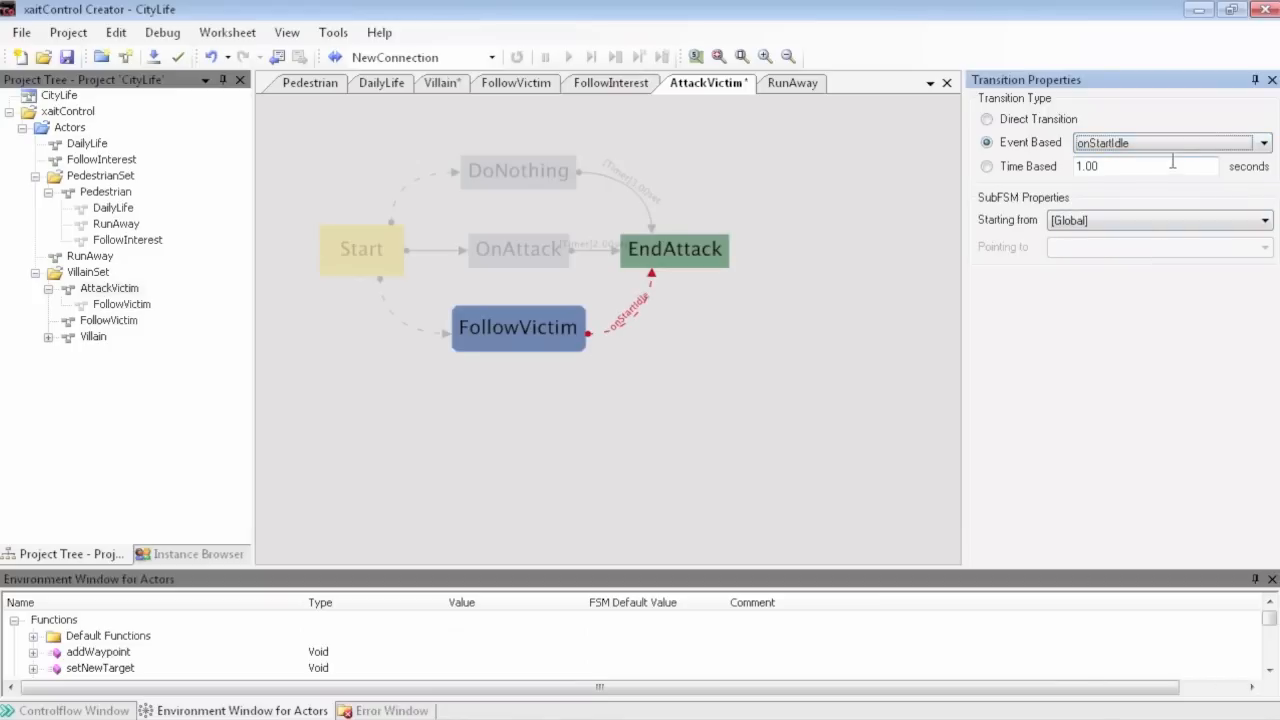
left_click(360, 248)
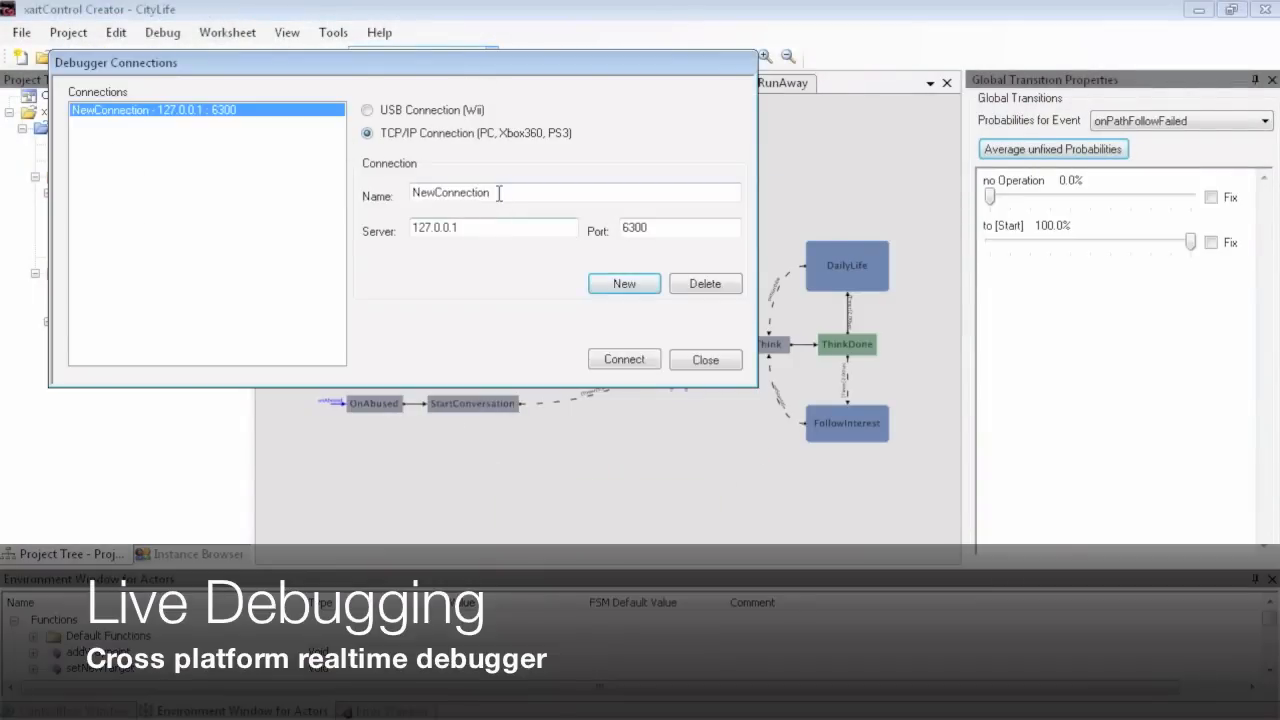
Connect the debugger and single-step the Villain and Pedestrian instances through their state machines
left_click(624, 360)
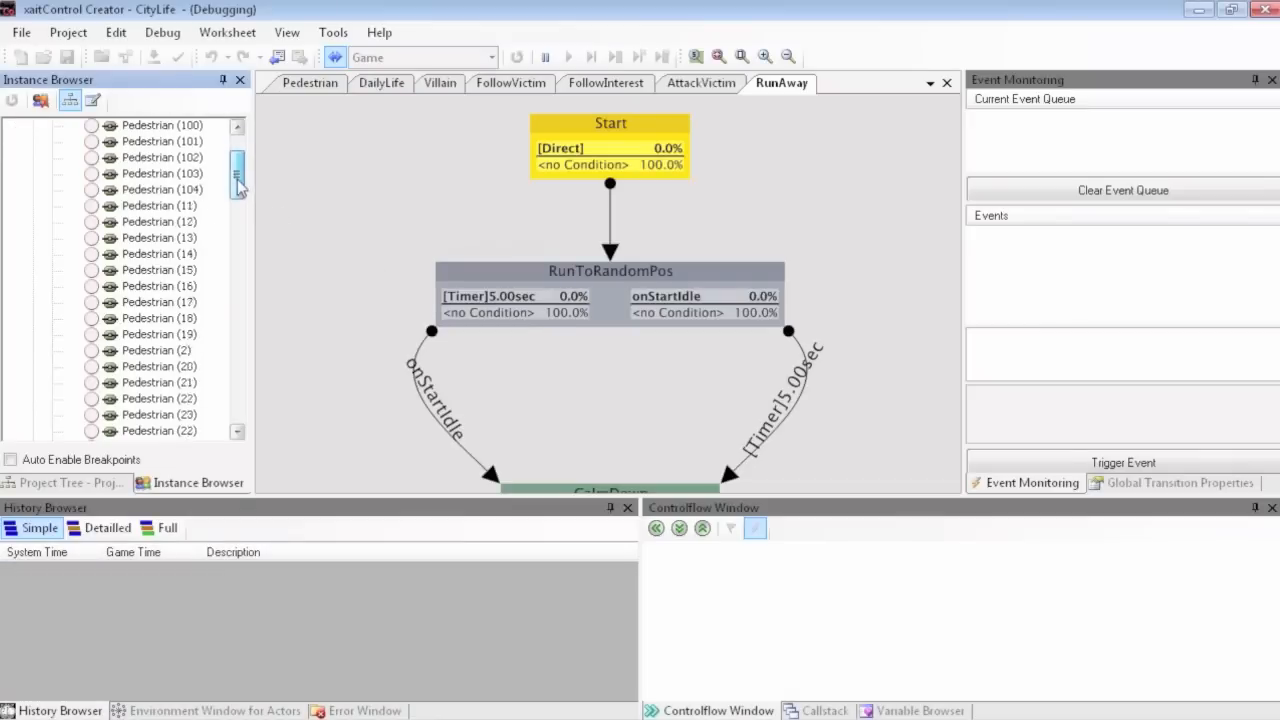
scroll("down", 3)
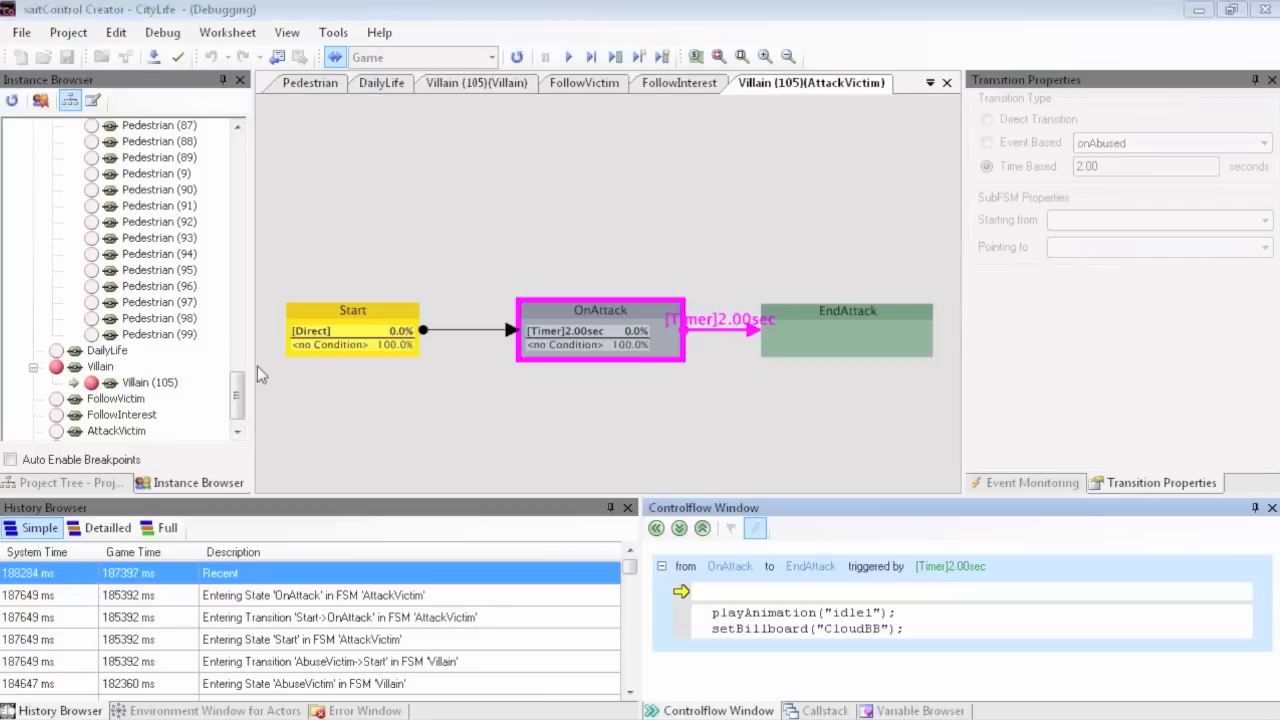
left_click(590, 56)
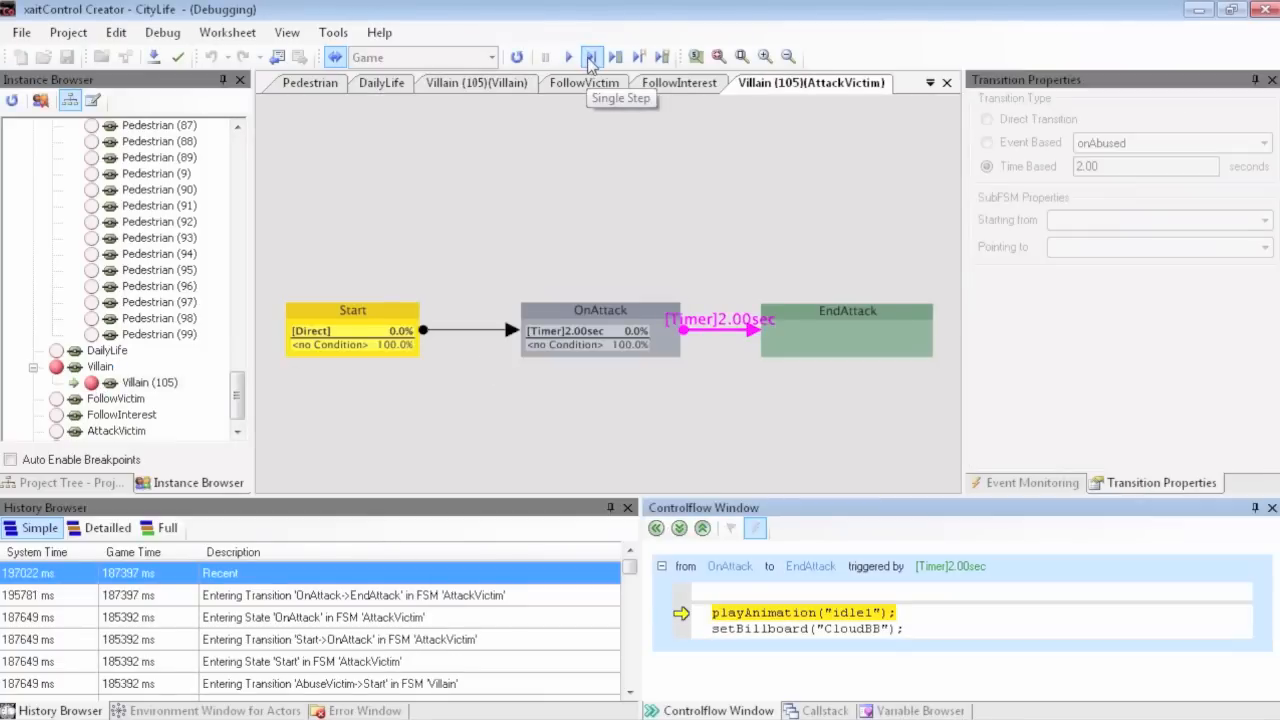
left_click(592, 56)
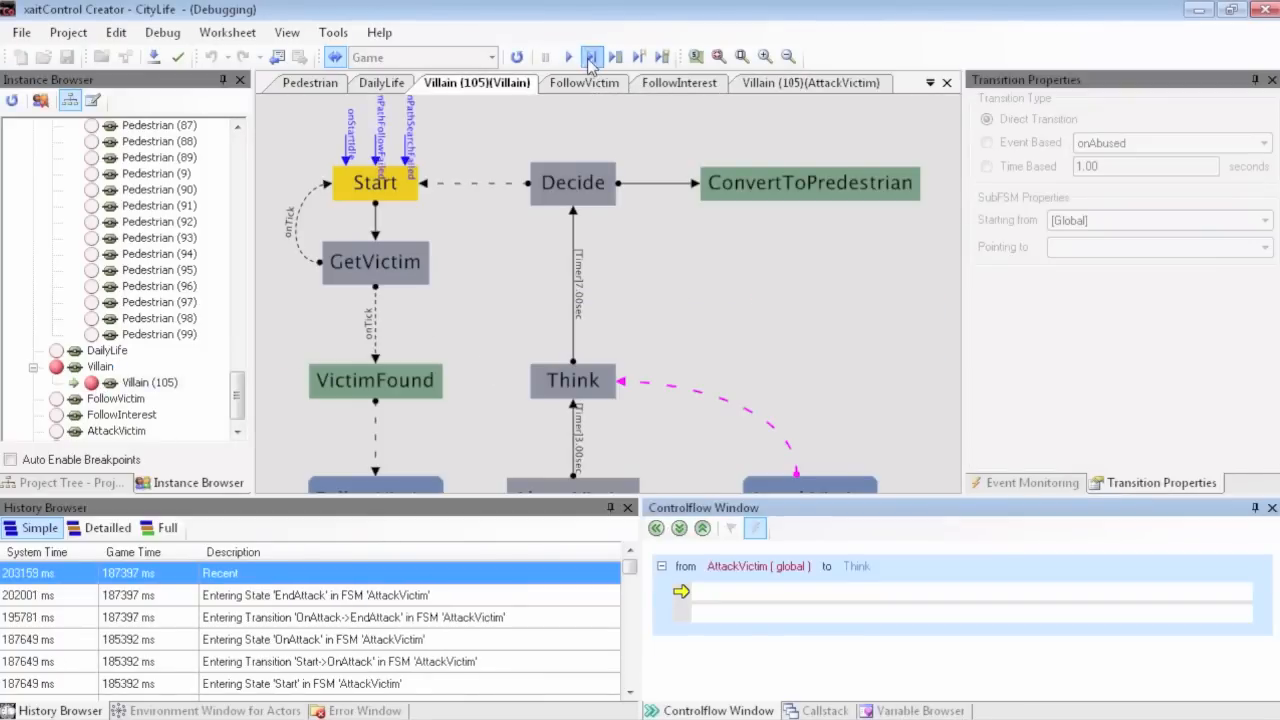
left_click(590, 56)
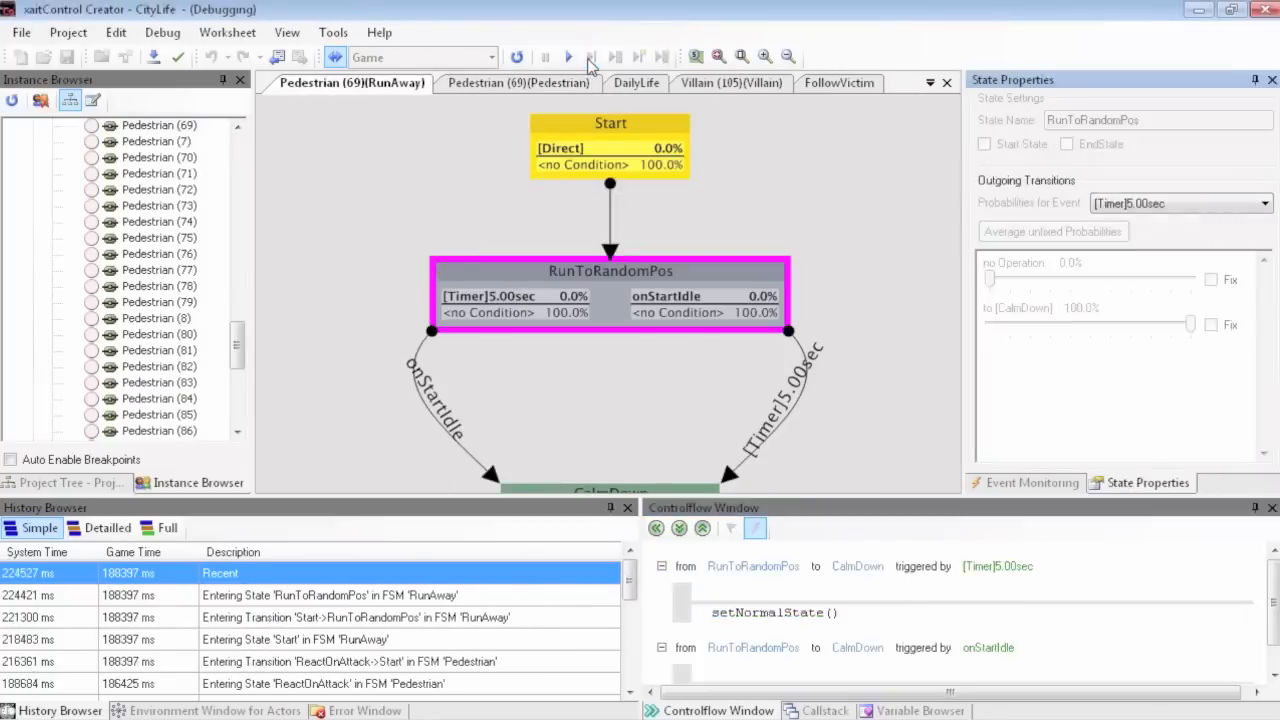
left_click(592, 56)
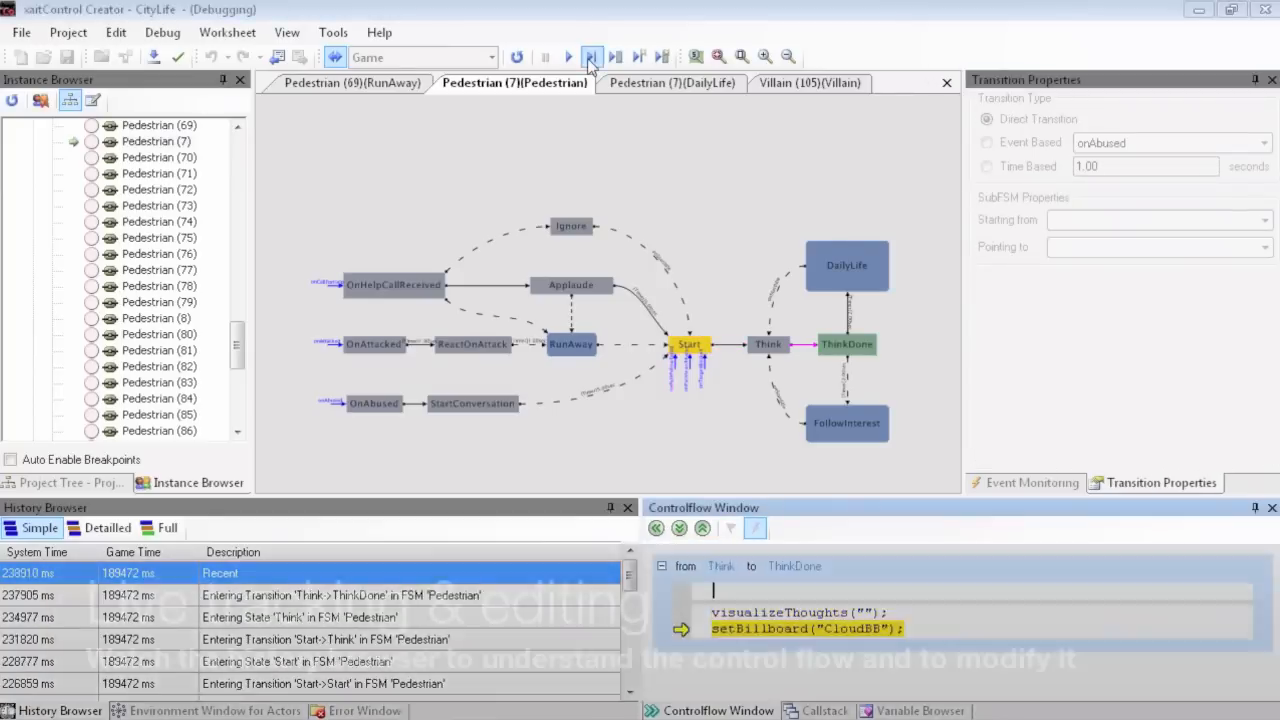
left_click(592, 56)
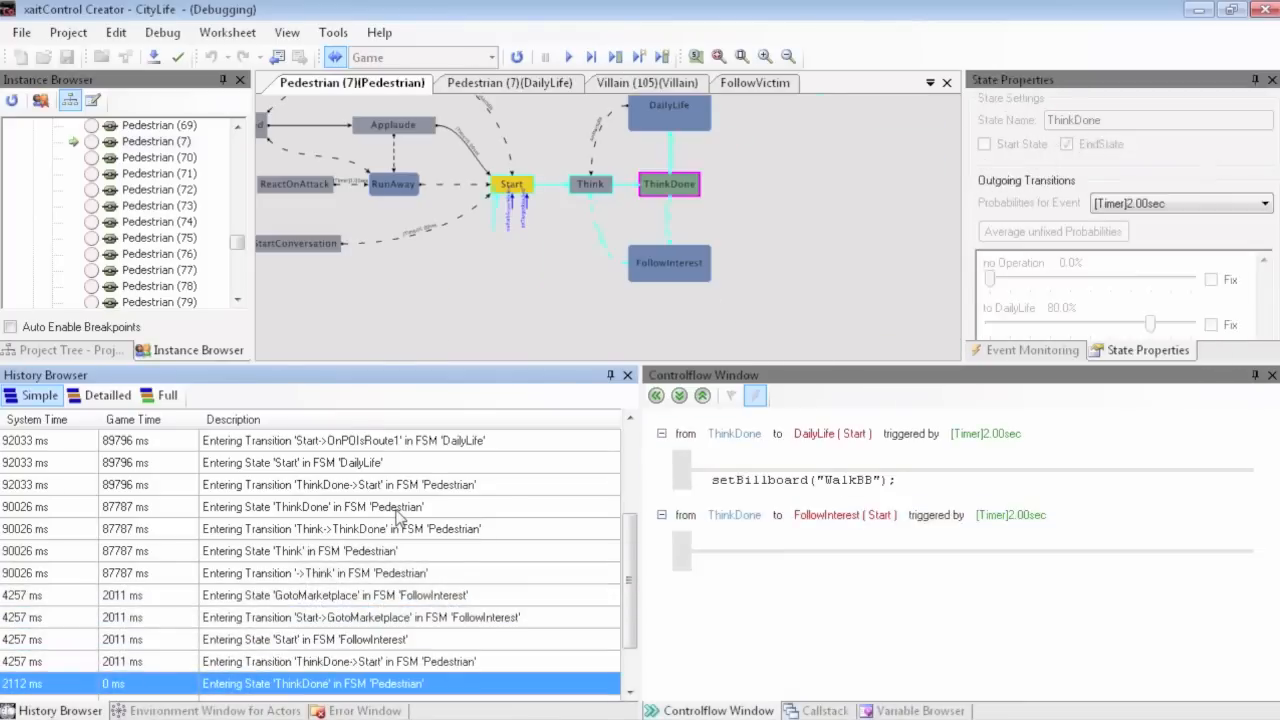
Review an earlier transition in the history and add a transition from the Think state while debugging
left_click(550, 184)
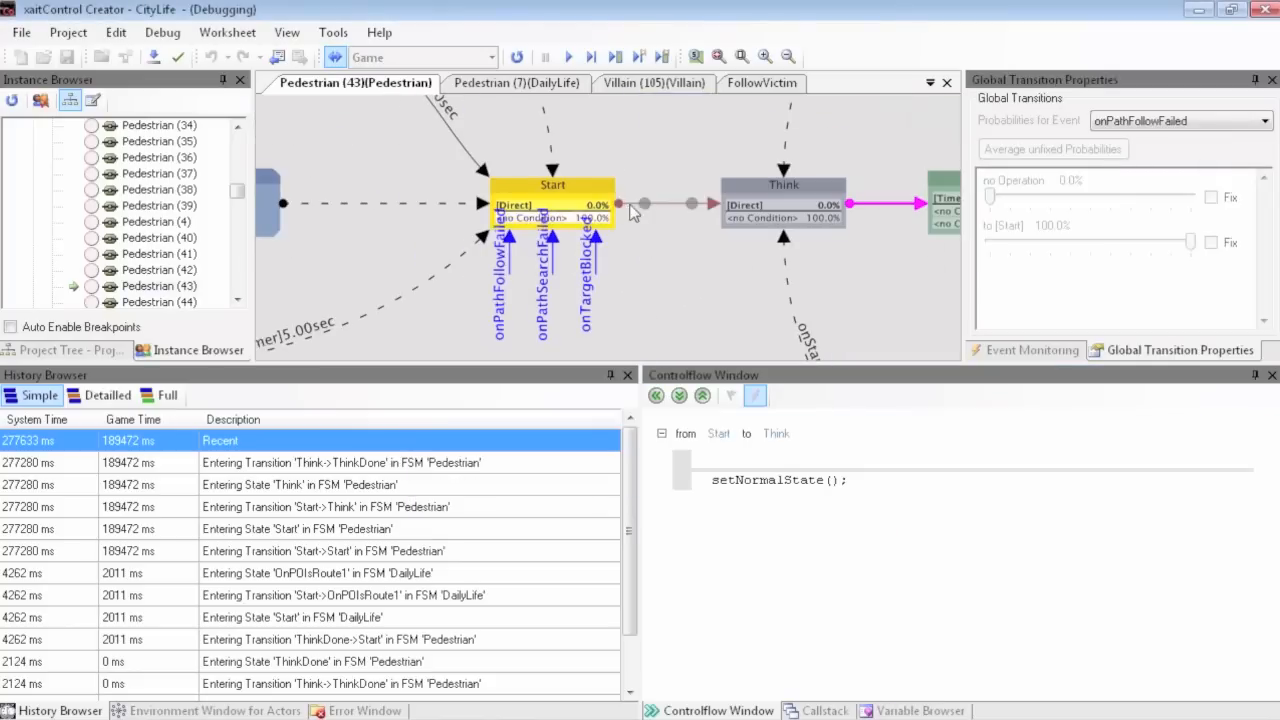
right_click(784, 184)
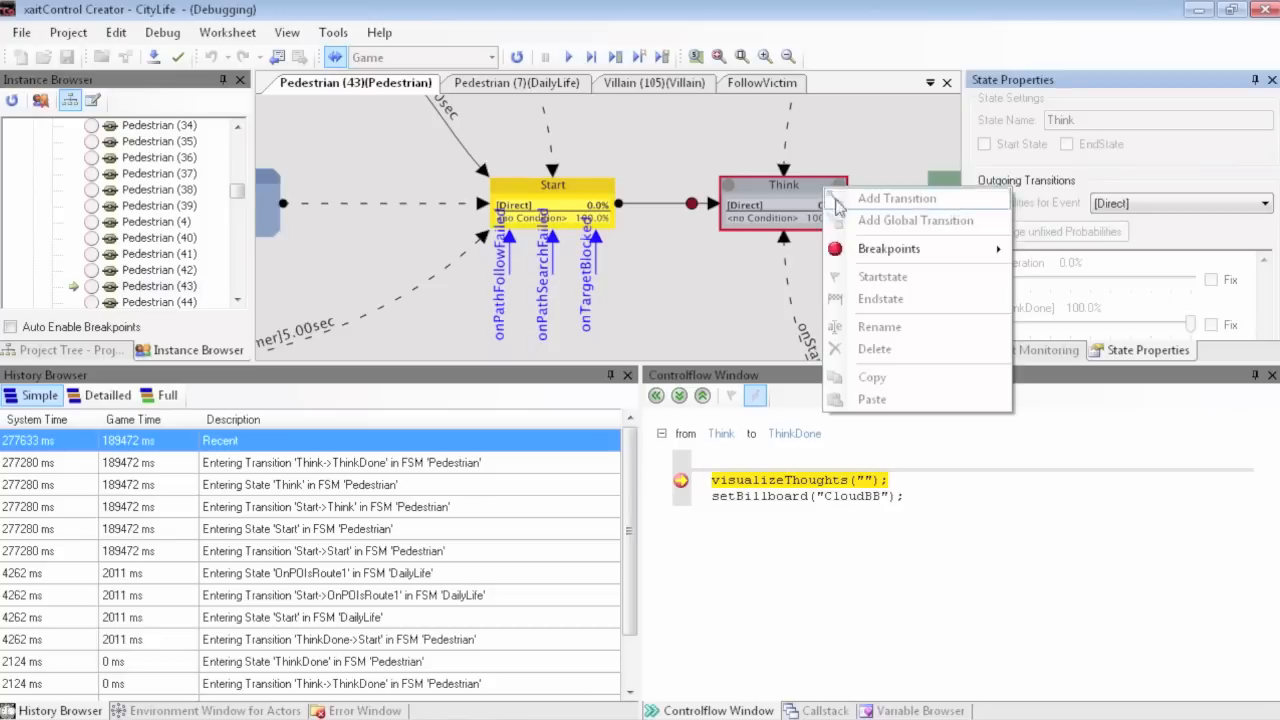
left_click(896, 198)
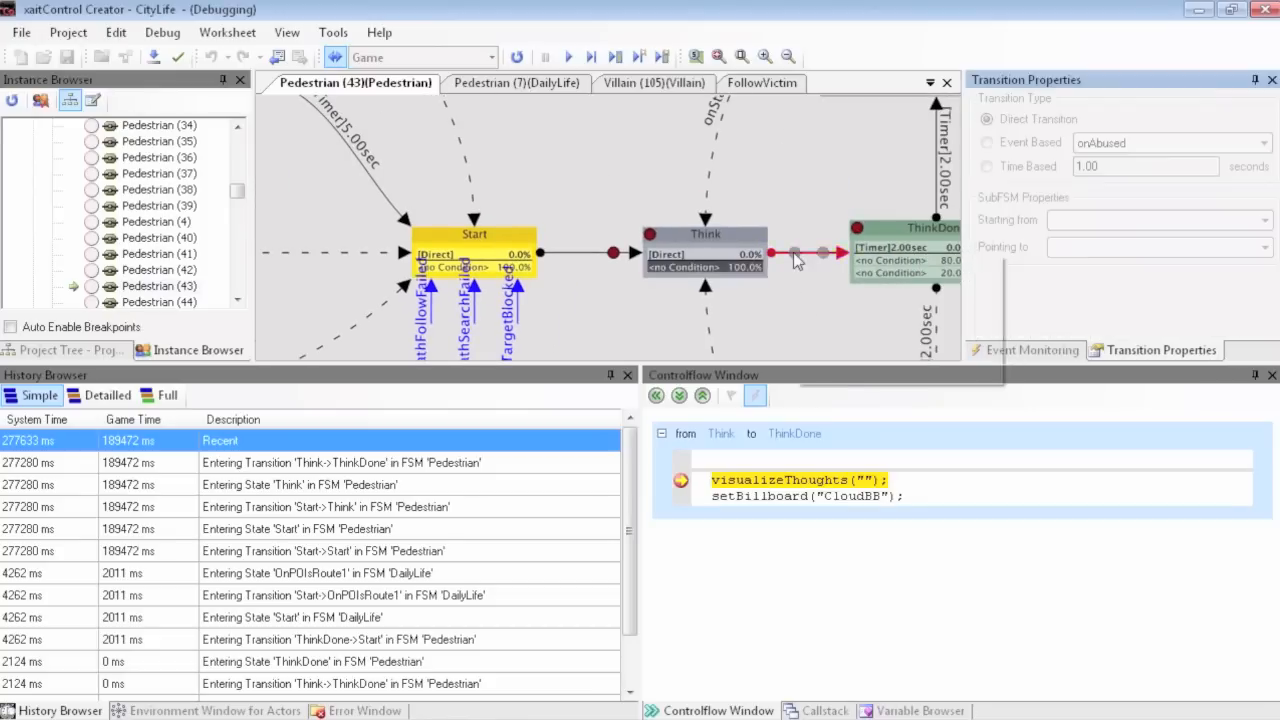